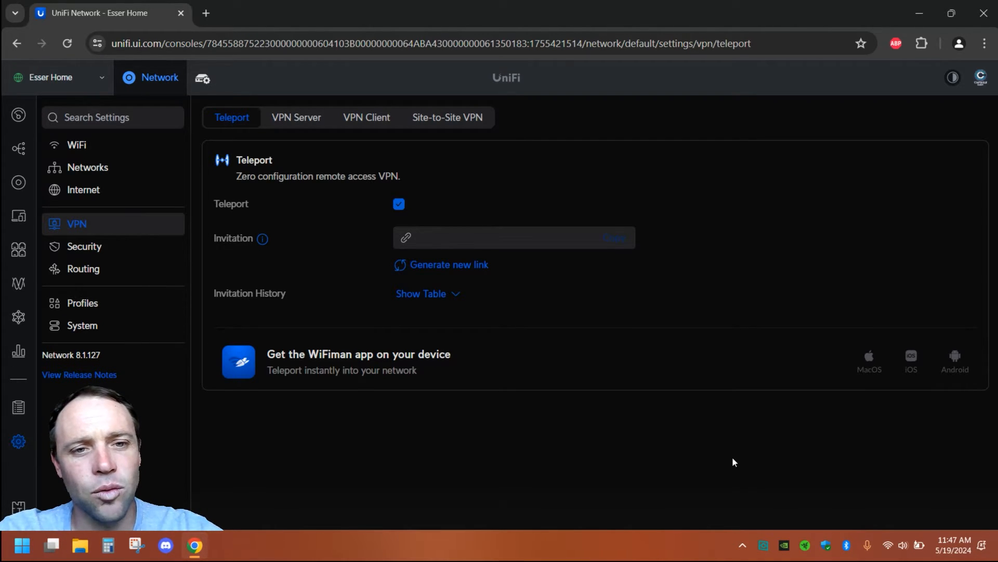
mouse_move(475, 334)
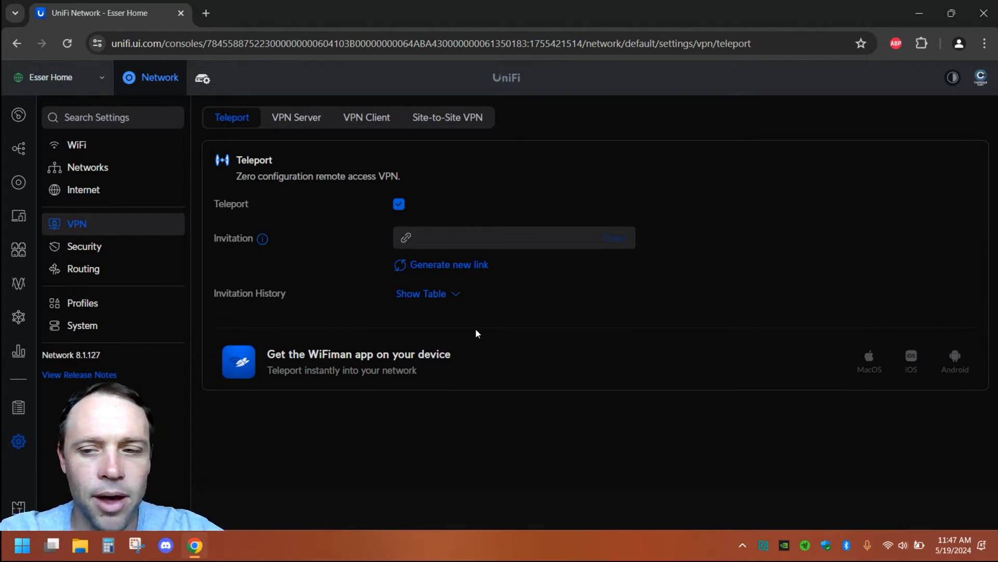
mouse_move(297, 117)
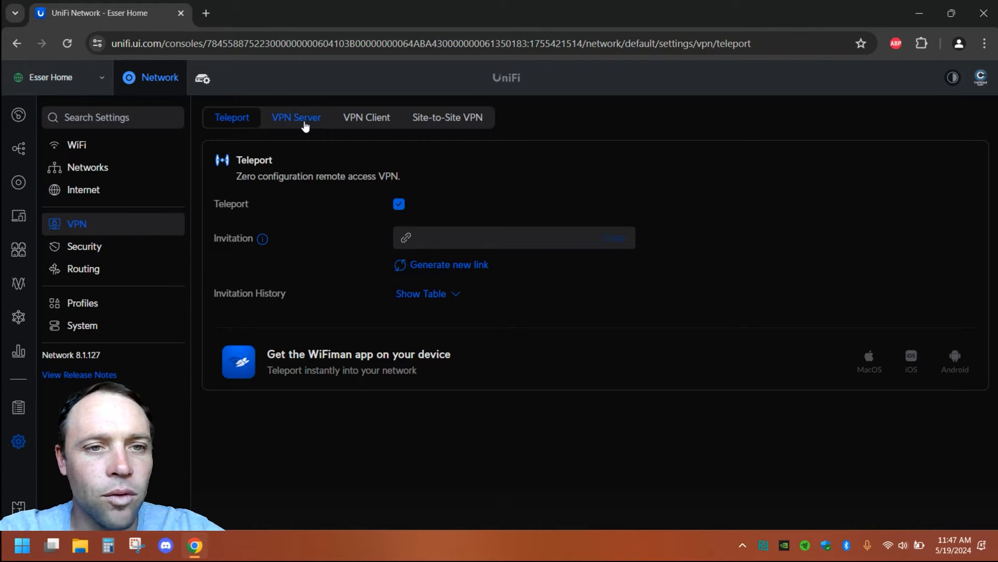
Uncheck DNS Server Auto on My OpenVPN Server, leaving DNS Server 1 and 2 blank
left_click(295, 118)
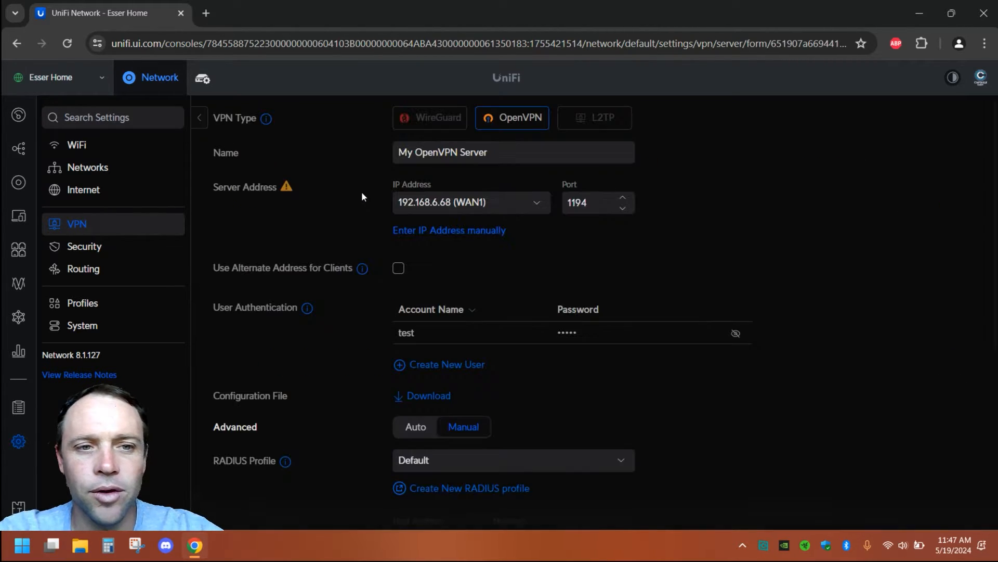
mouse_move(531, 127)
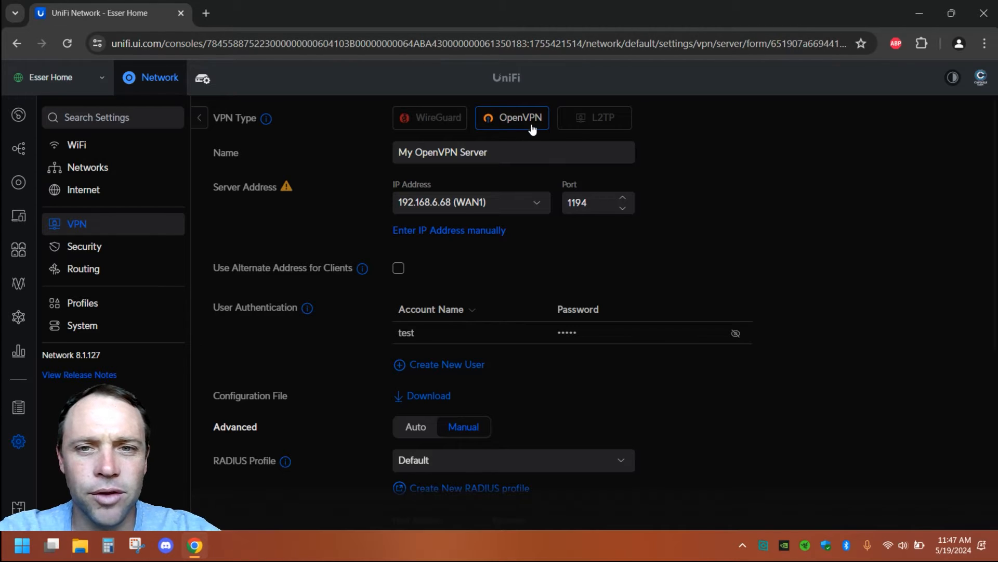
scroll("down", 3)
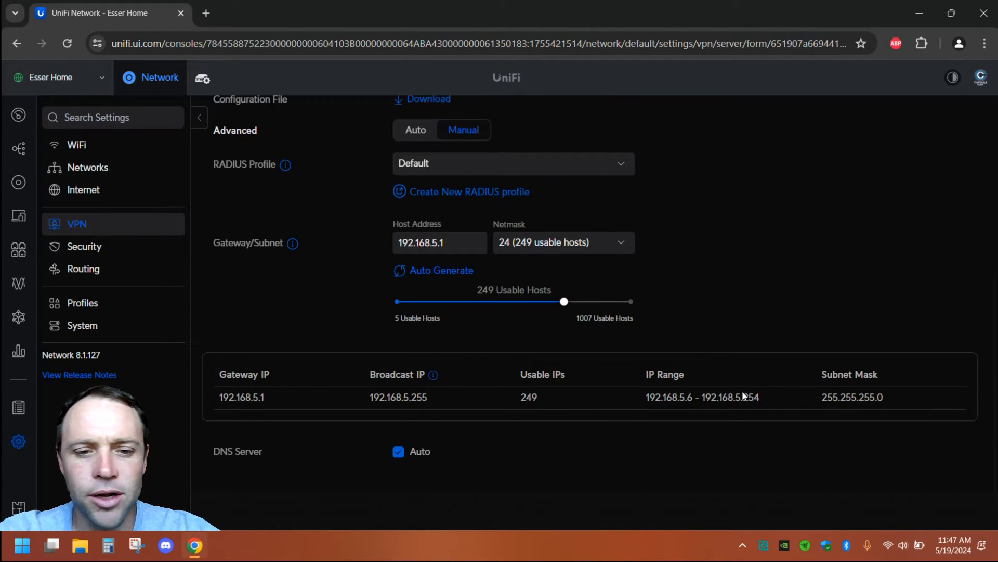
left_click(399, 451)
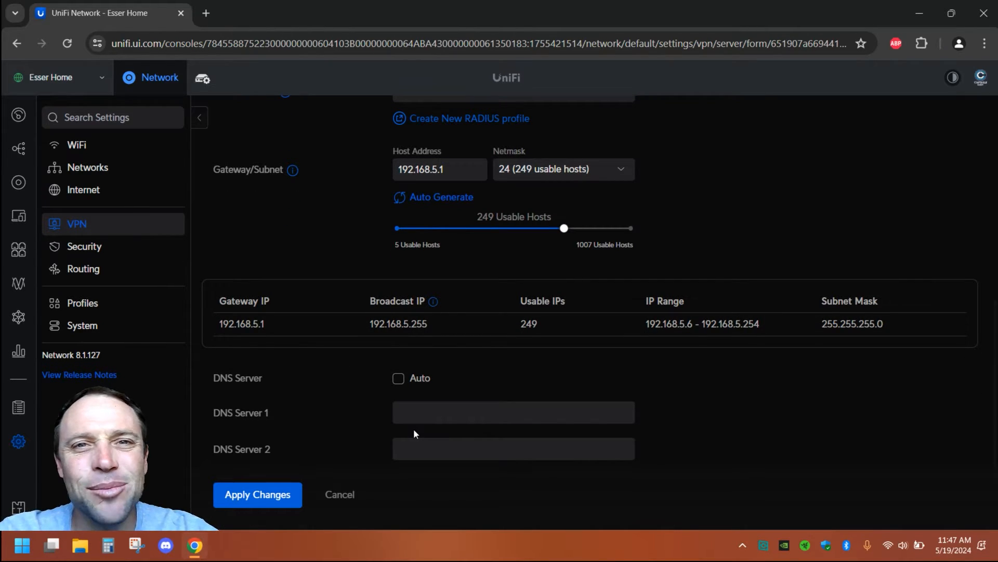
left_click(513, 411)
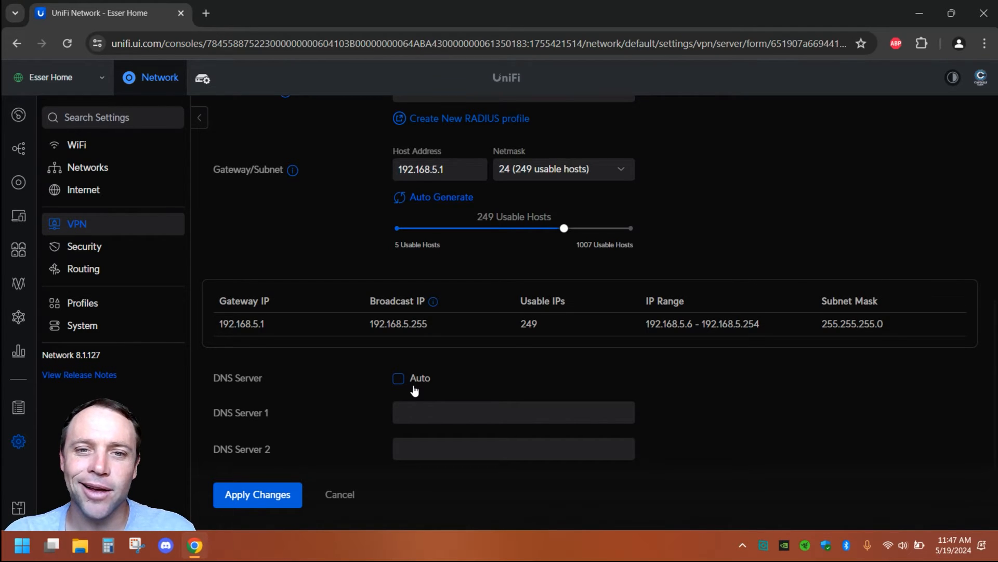
scroll("up", 3)
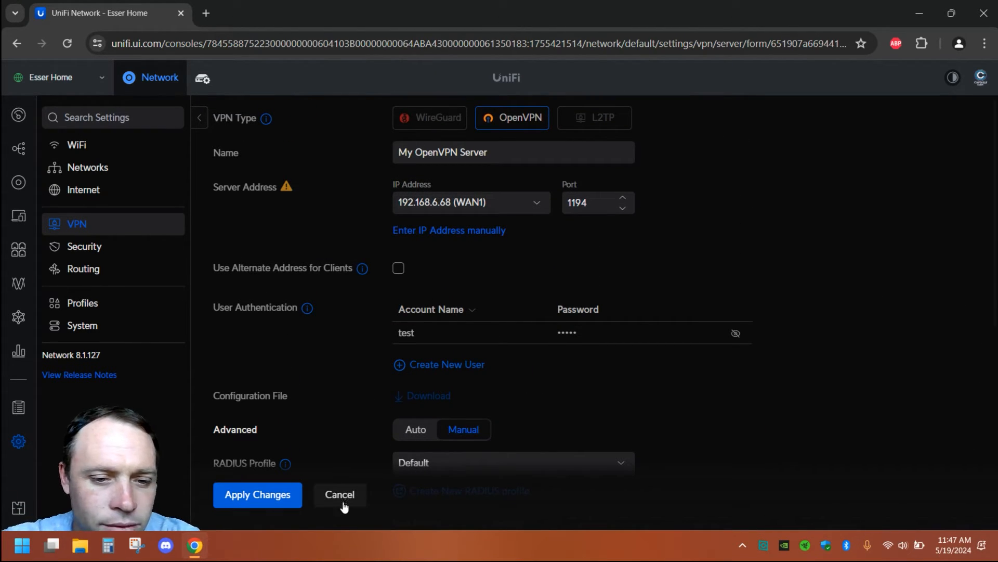
Discard the OpenVPN edits and draft a WireGuard server with Manual advanced and Auto DNS off
left_click(339, 494)
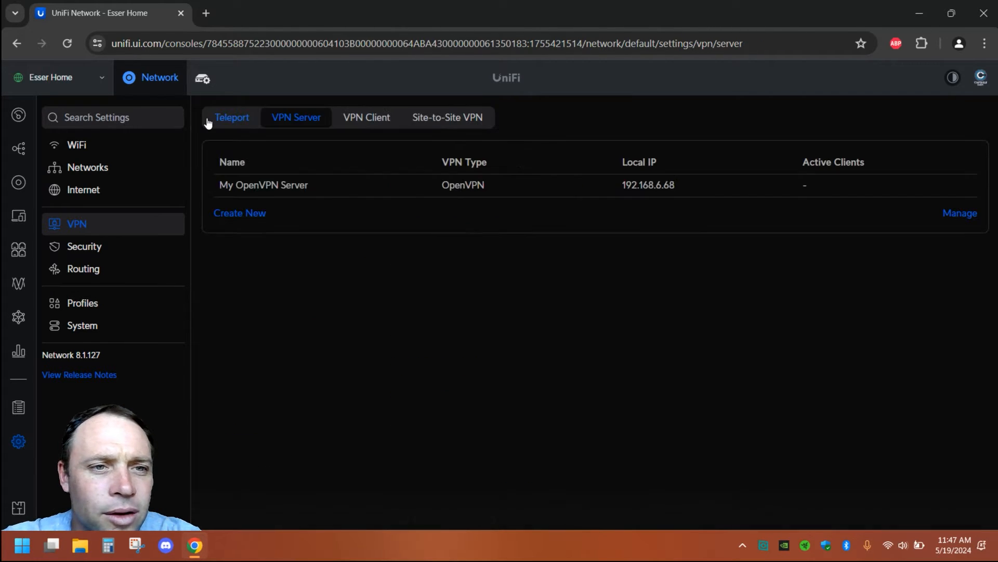
left_click(240, 212)
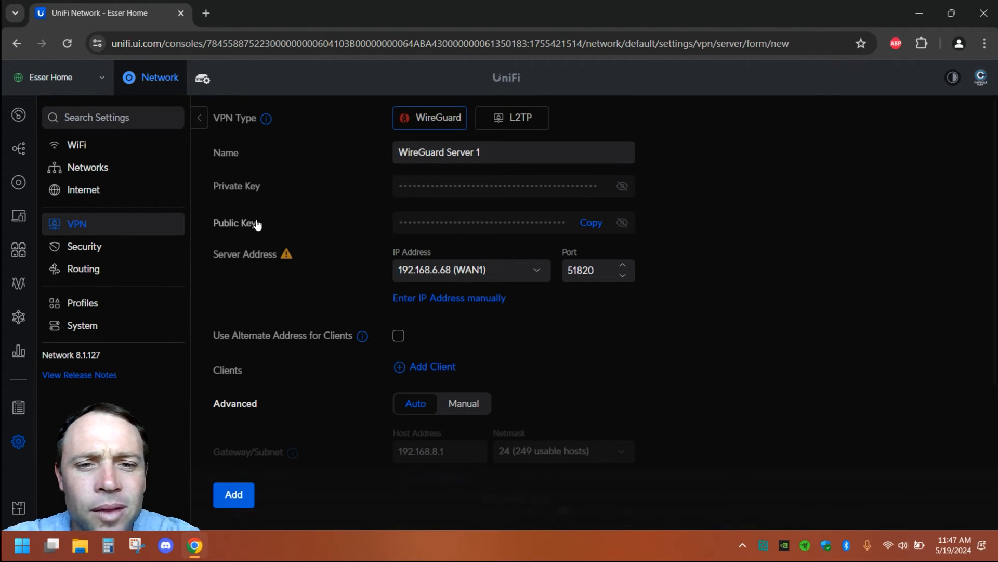
mouse_move(552, 143)
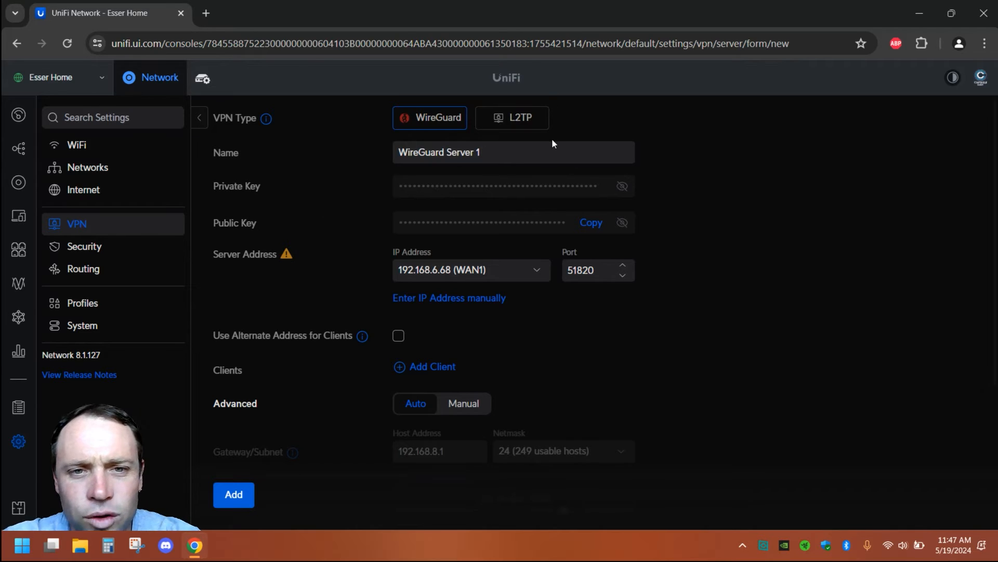
scroll("down", 3)
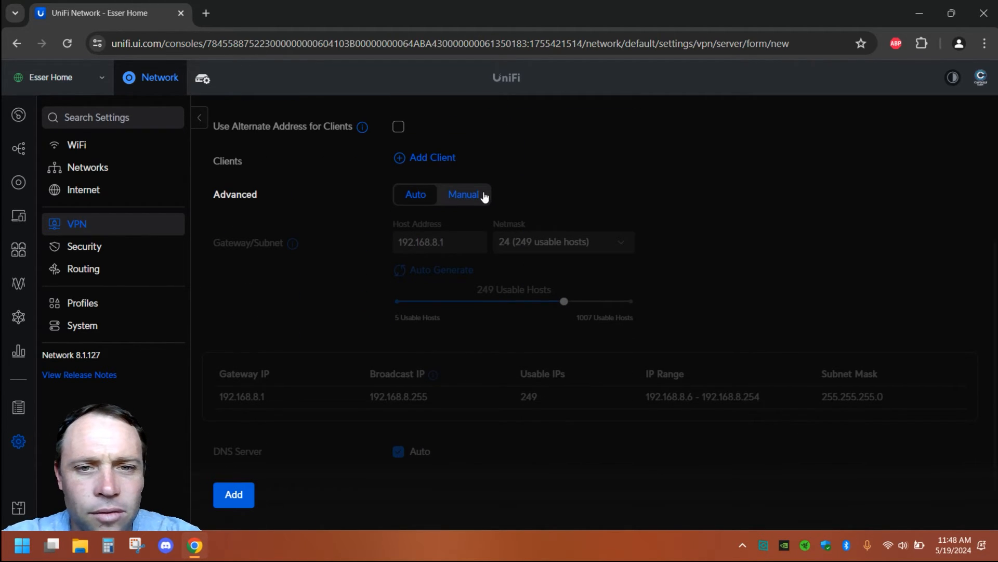
left_click(464, 194)
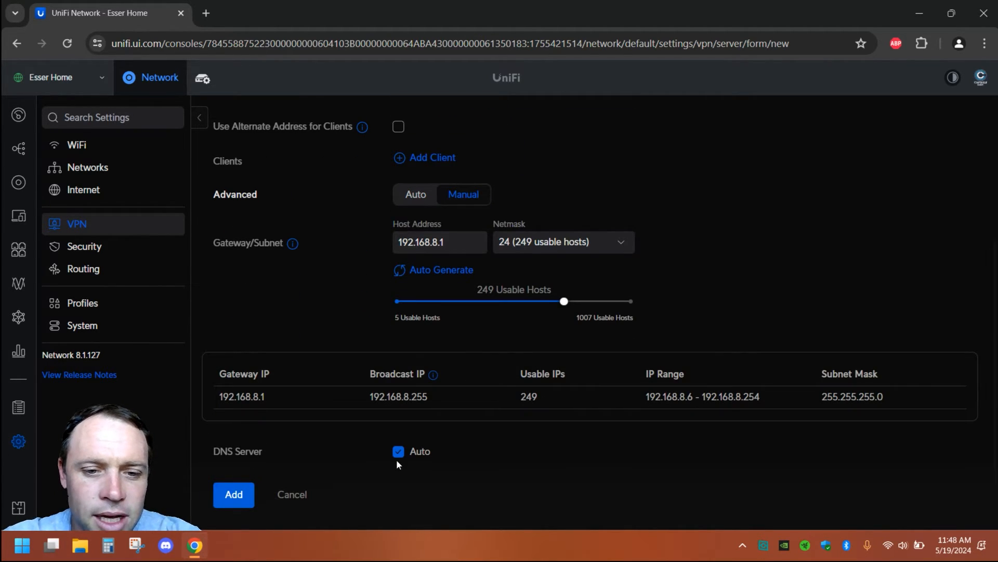
left_click(399, 451)
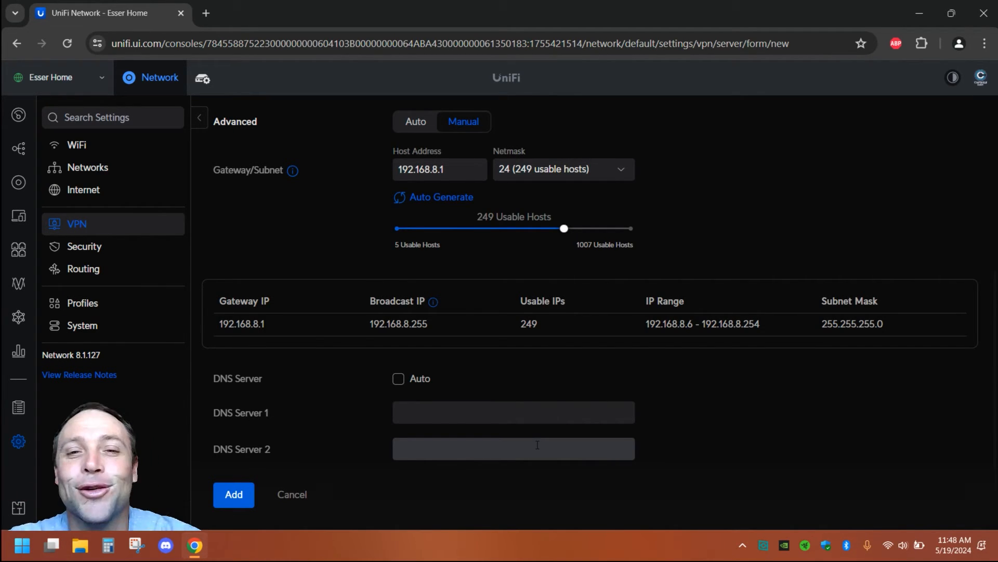
scroll("up", 3)
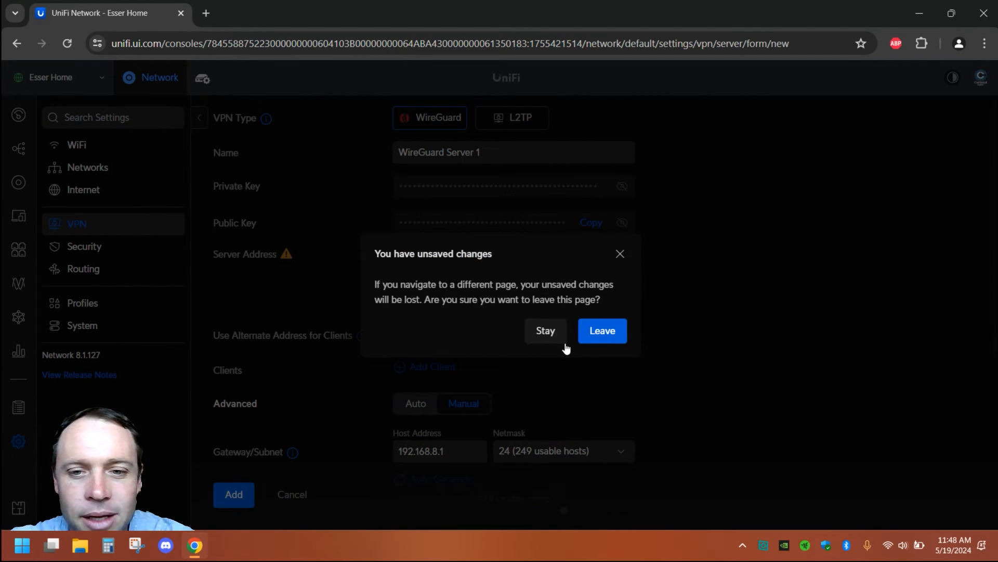
Leave without saving and draft an L2TP server with Auto DNS unchecked, DNS fields empty
left_click(601, 331)
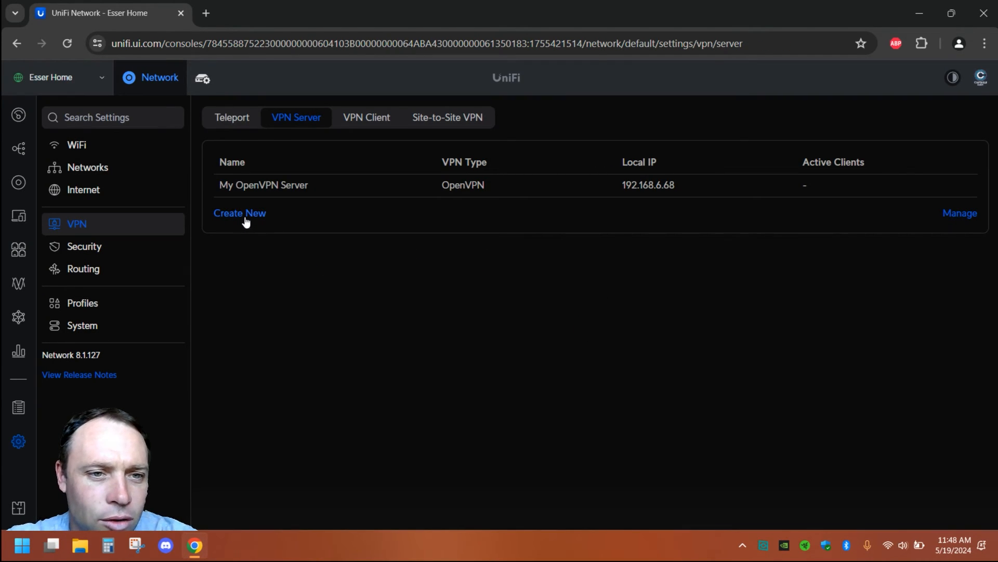
left_click(240, 212)
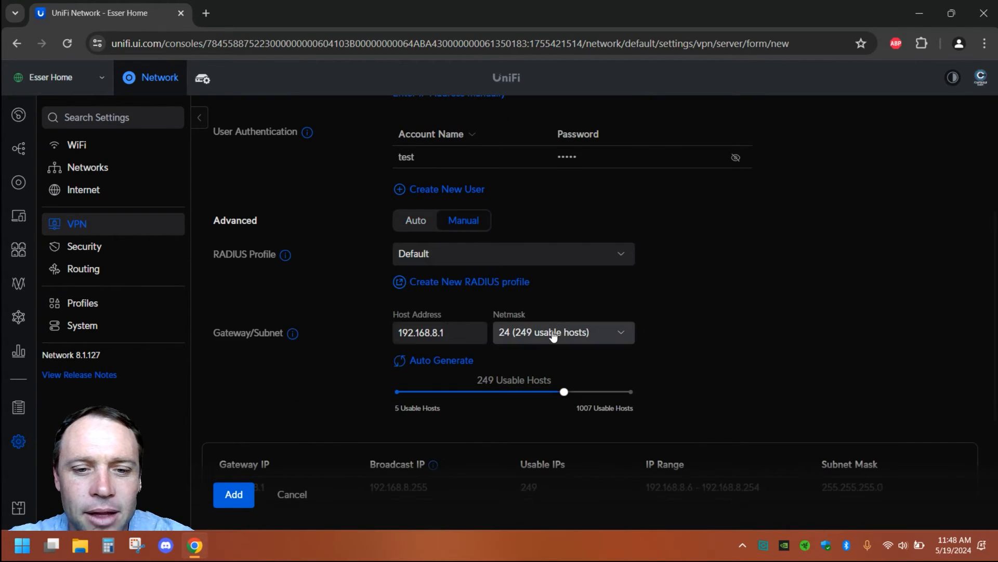
scroll("down", 3)
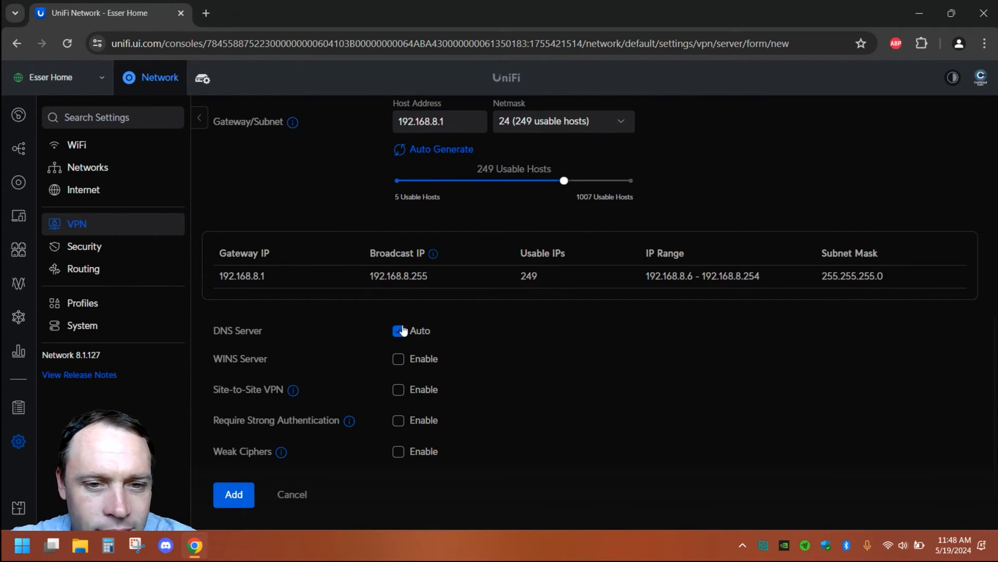
left_click(398, 331)
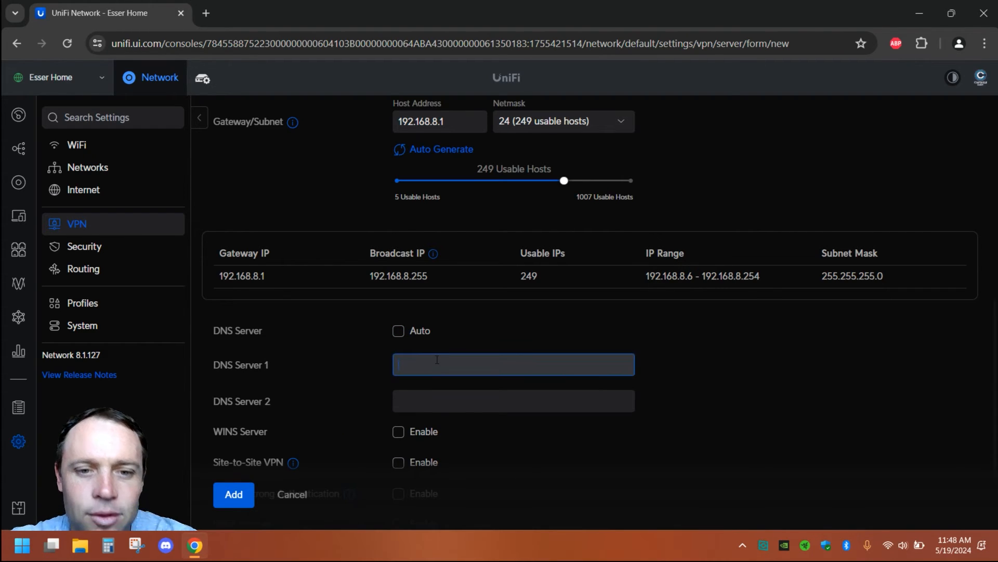